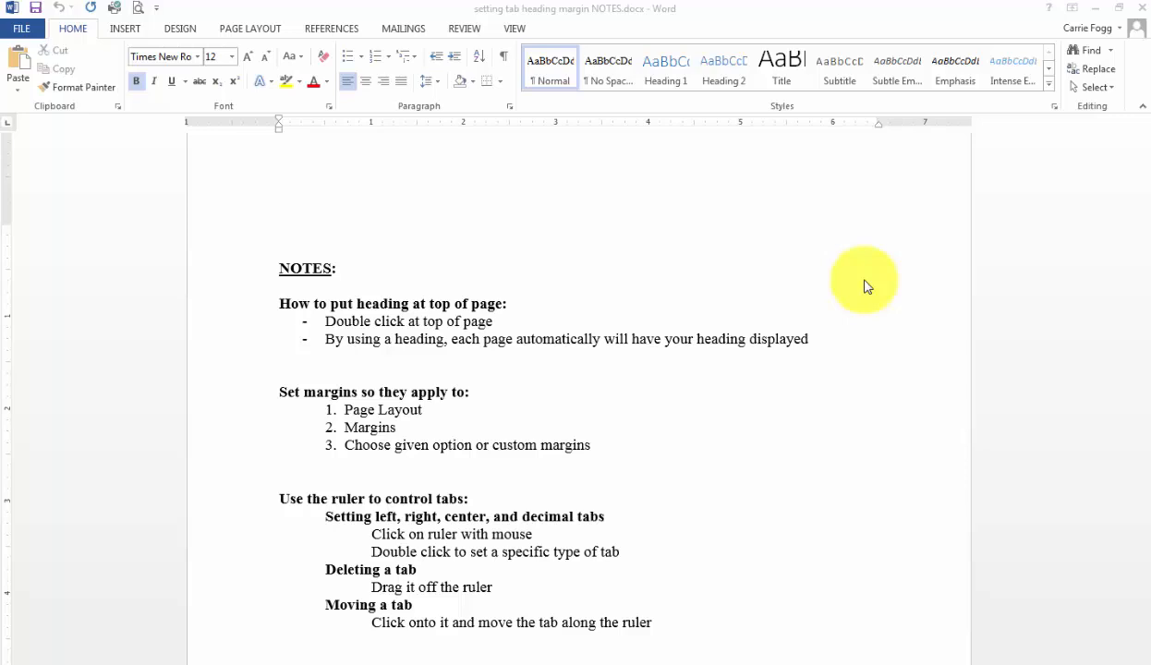
{"action": "mouse_move", "coordinate": [874, 288]}
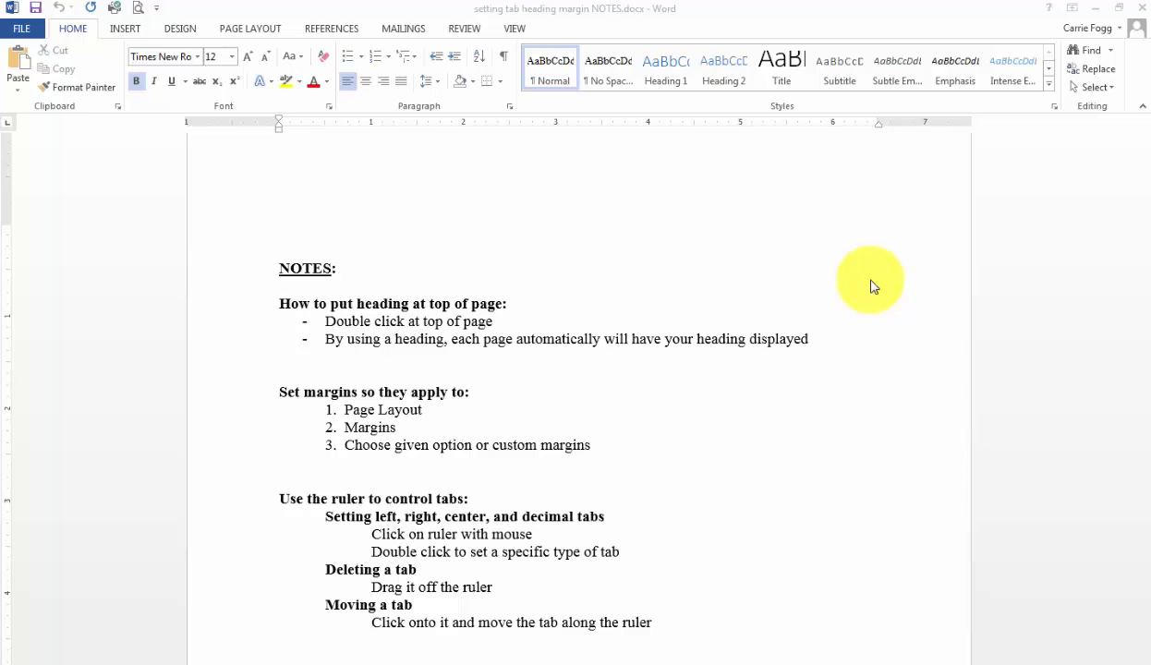
{"action": "mouse_move", "coordinate": [872, 280]}
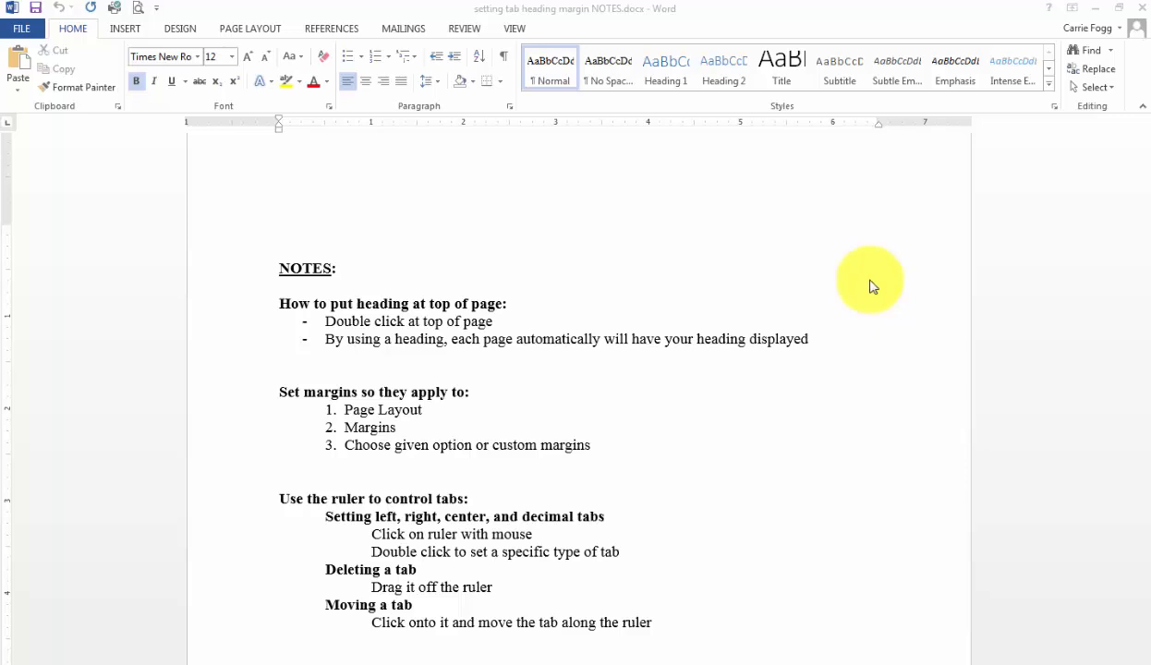
{"action": "mouse_move", "coordinate": [868, 281]}
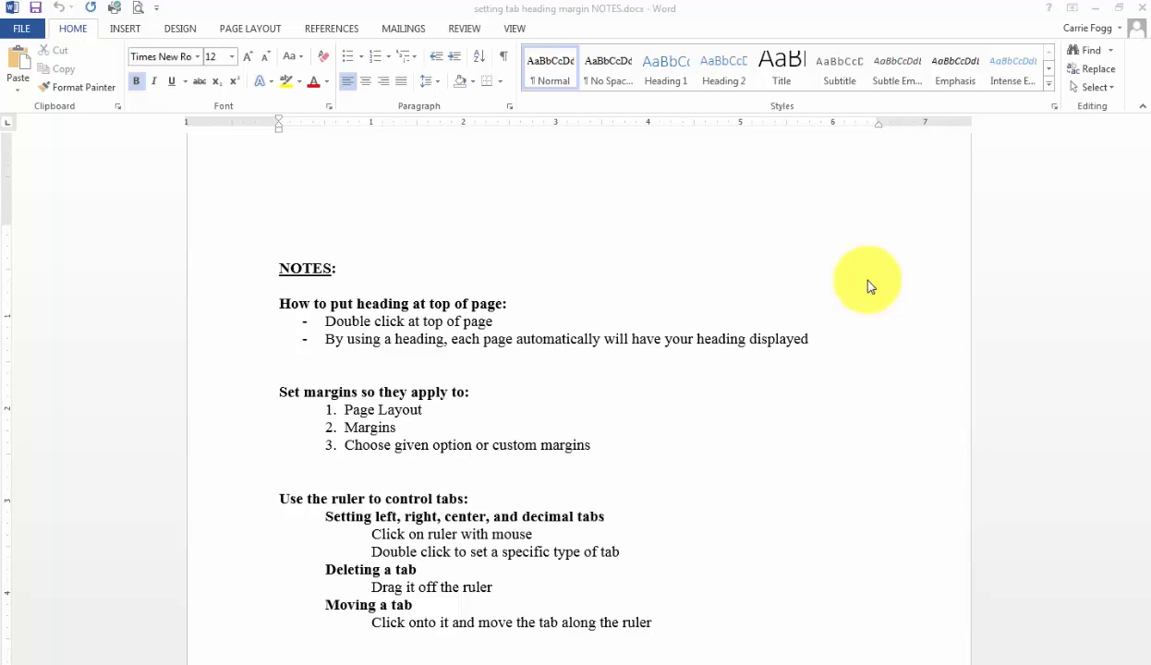
{"action": "mouse_move", "coordinate": [877, 279]}
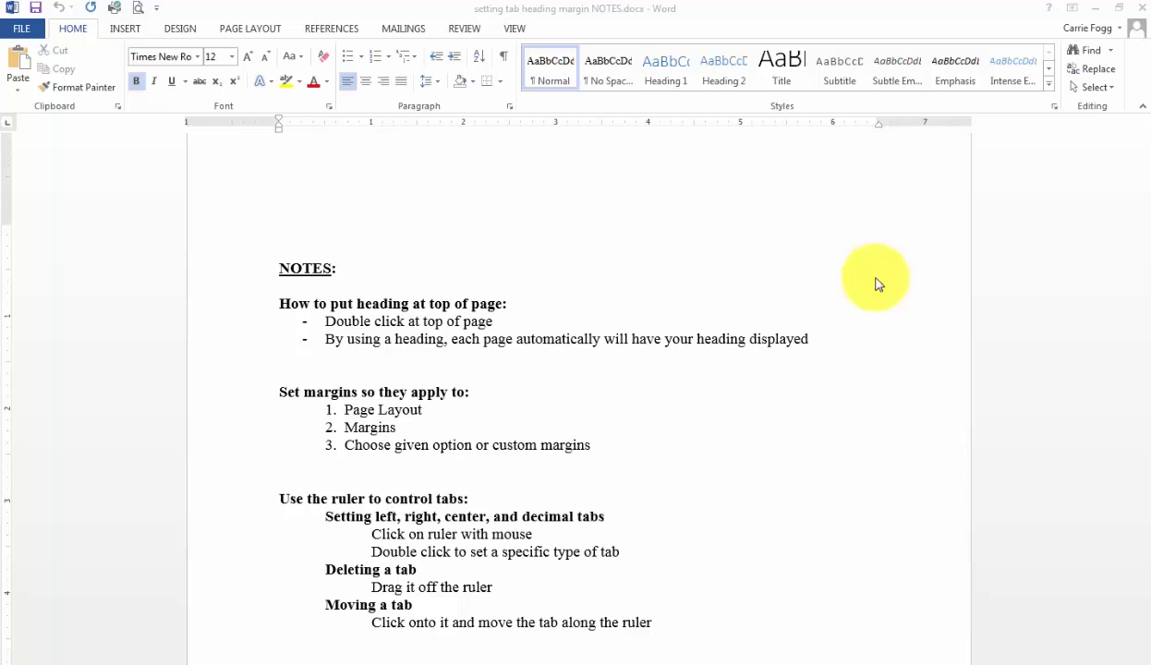
{"action": "mouse_move", "coordinate": [935, 303]}
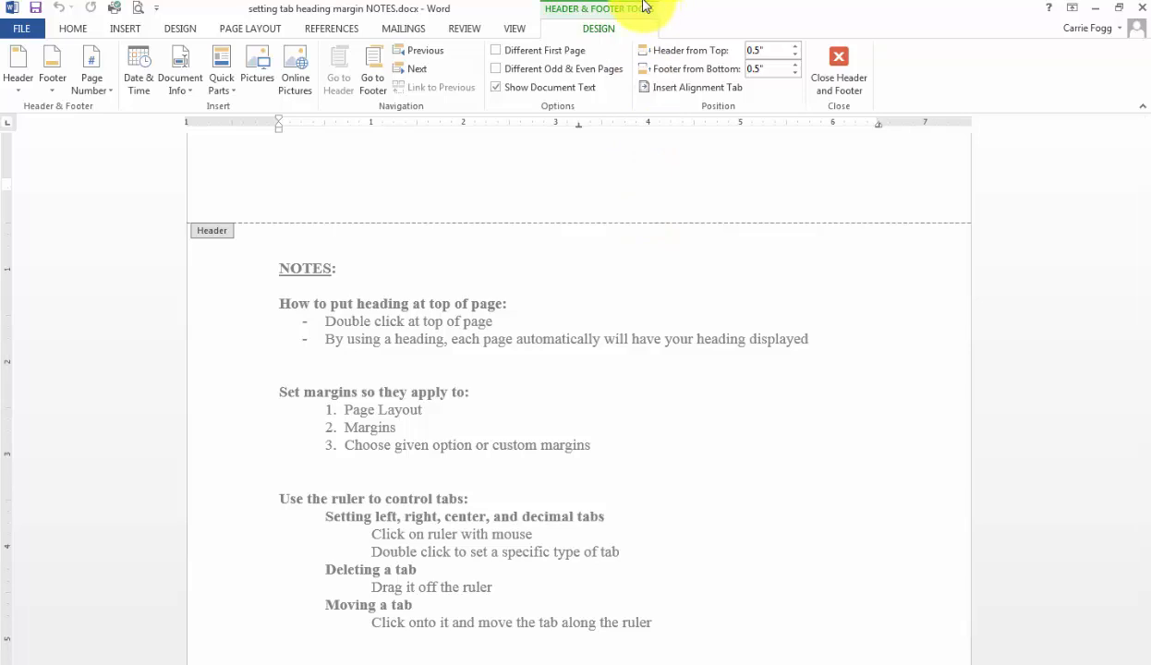
Step: Enter 'This is a heading' as the page header text
{"action": "type", "text": "This is"}
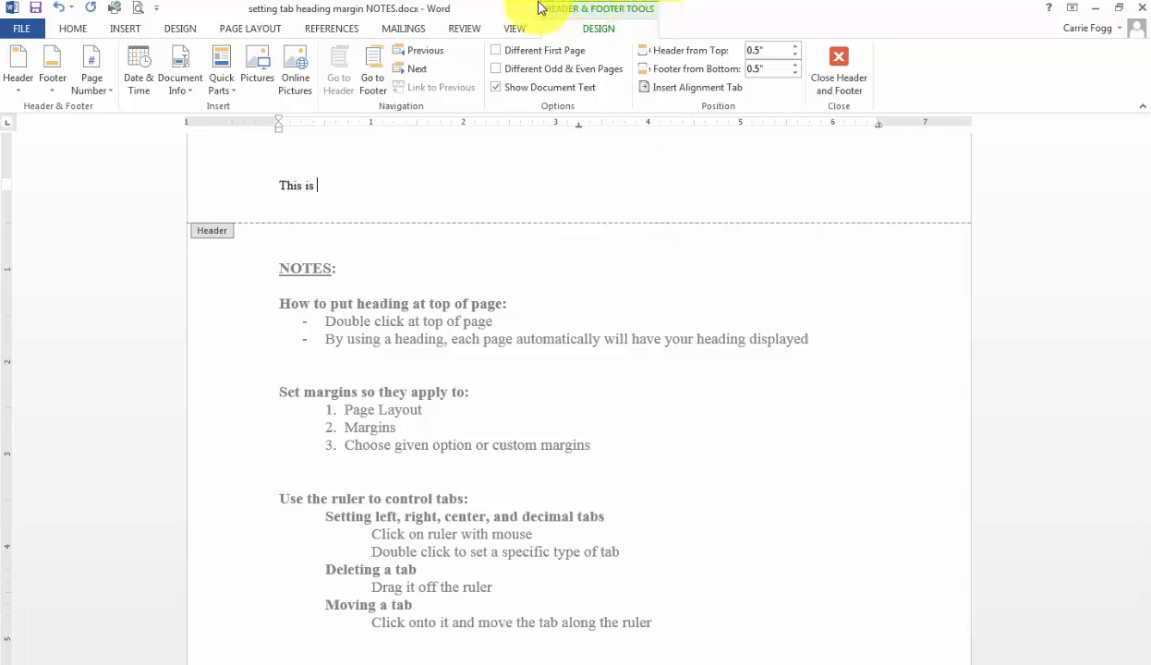
{"action": "type", "text": "a heading"}
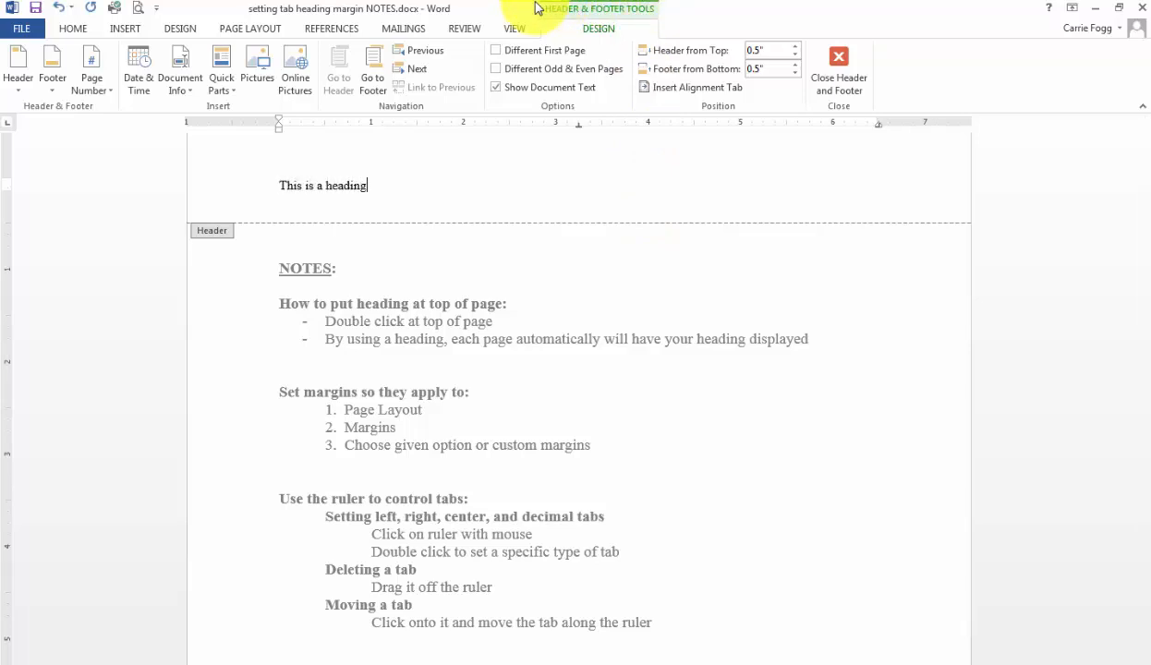
{"action": "mouse_move", "coordinate": [625, 268]}
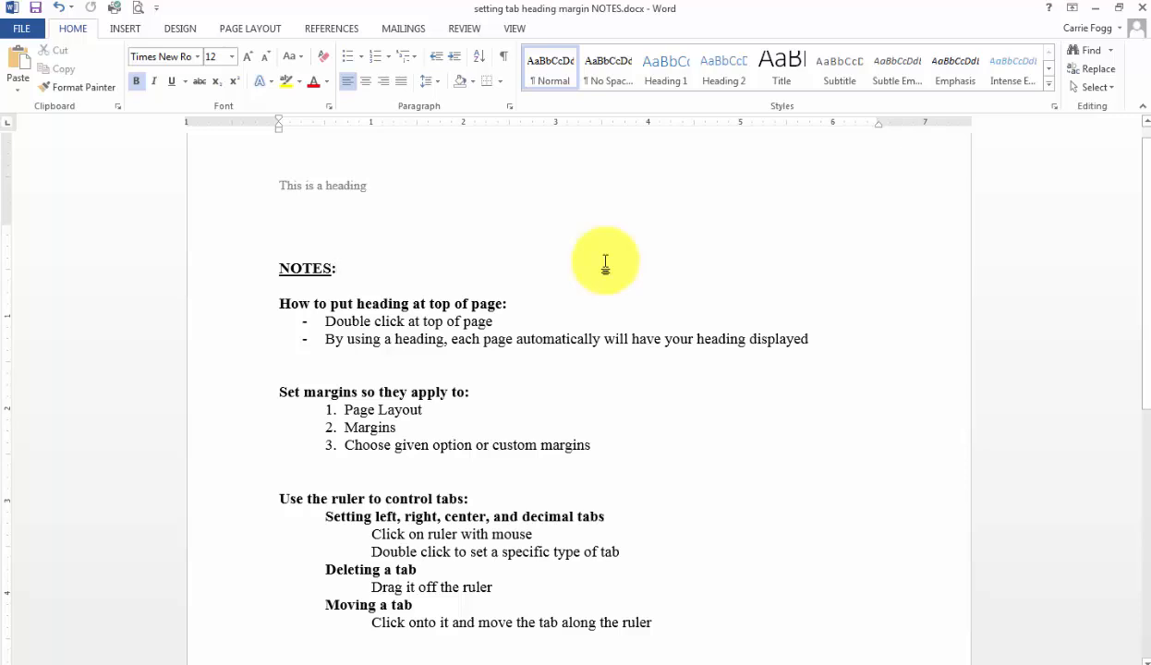
{"action": "mouse_move", "coordinate": [558, 178]}
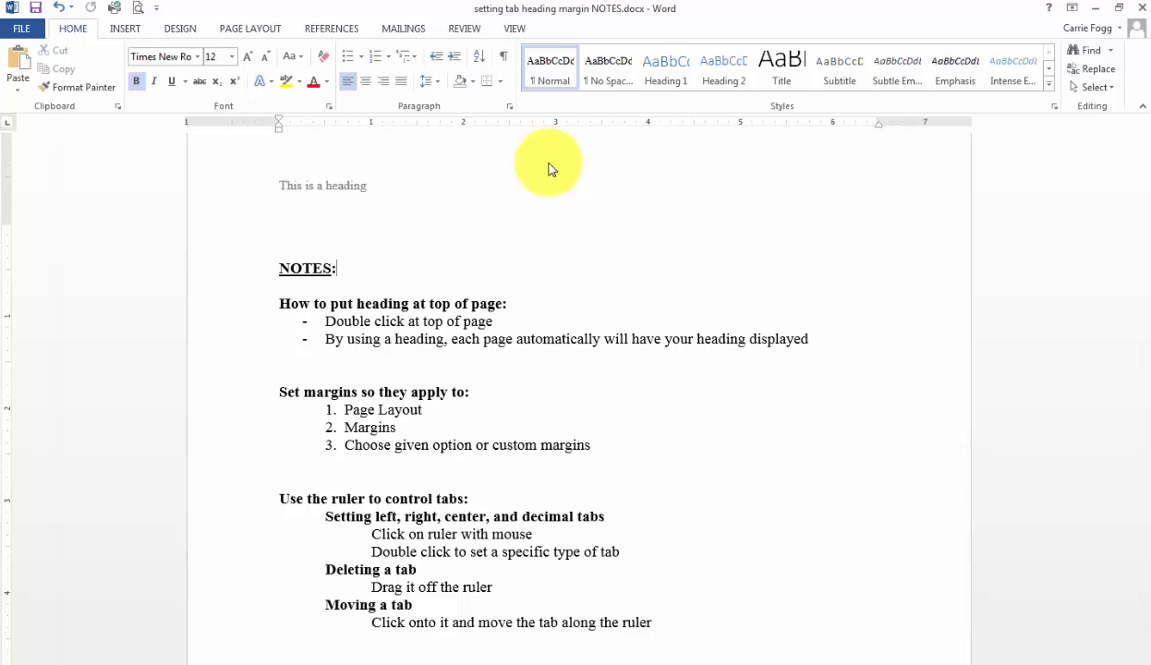
{"action": "mouse_move", "coordinate": [305, 26]}
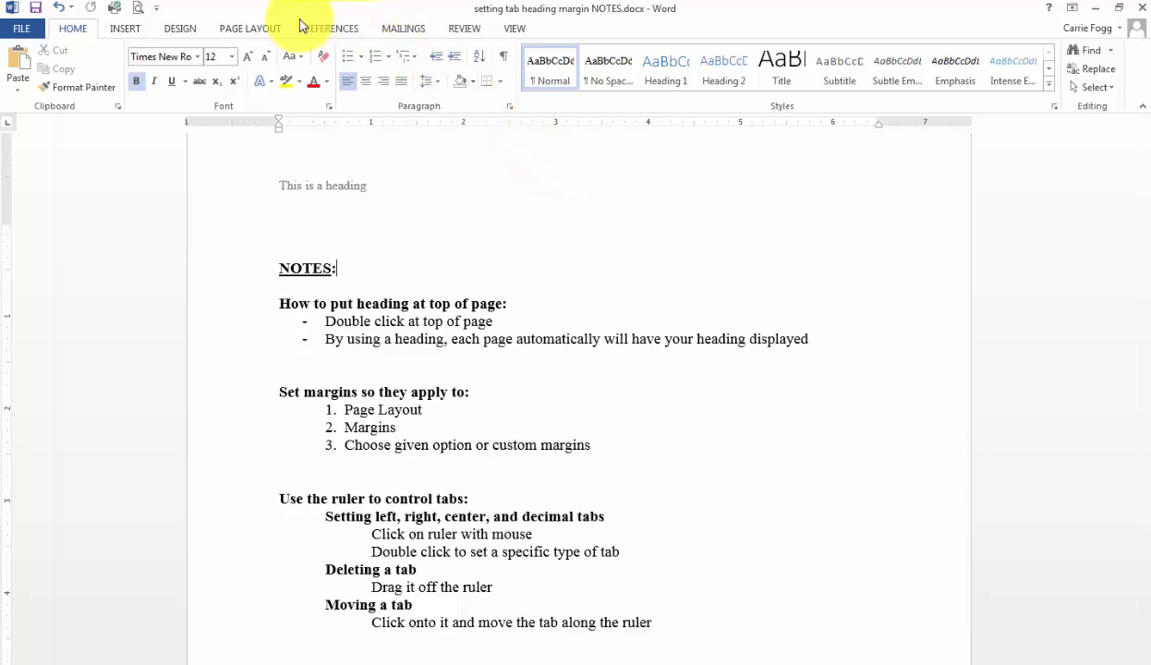
Step: Show the margin presets list from the Page Layout commands
{"action": "left_click", "coordinate": [249, 28]}
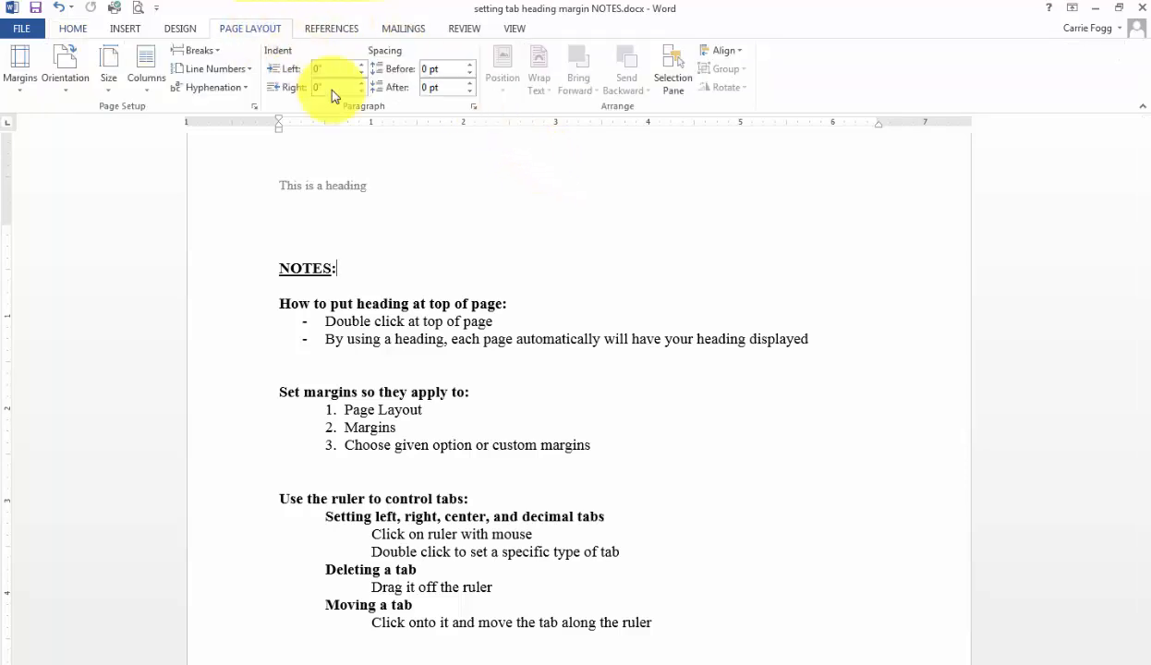
{"action": "left_click", "coordinate": [18, 67]}
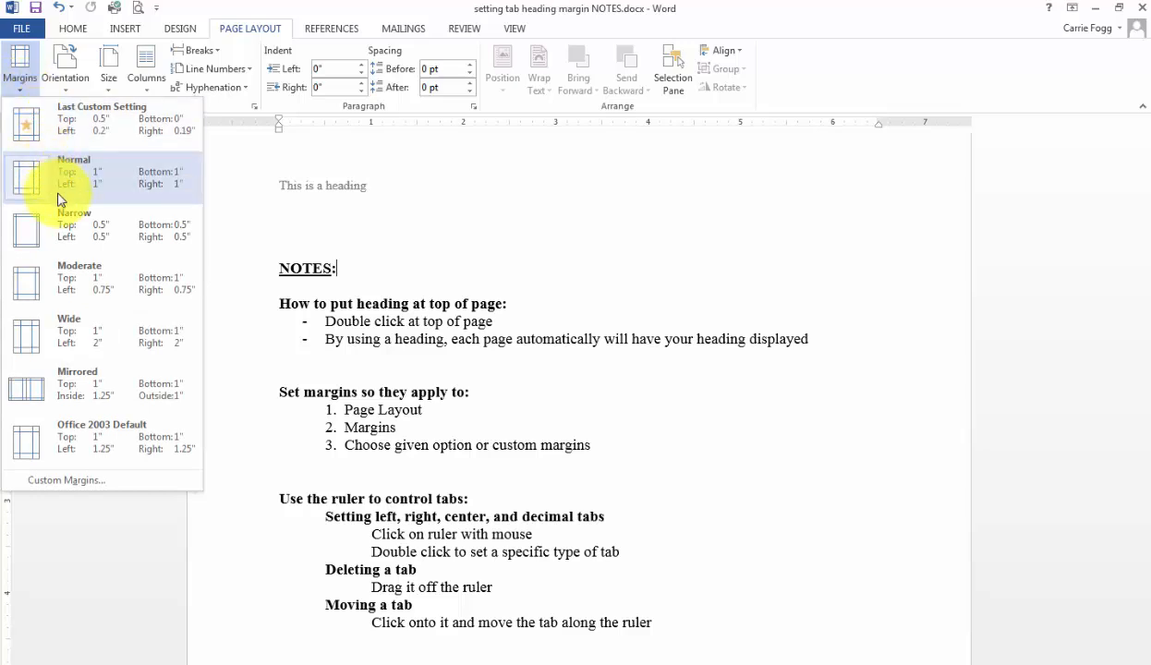
{"action": "mouse_move", "coordinate": [92, 443]}
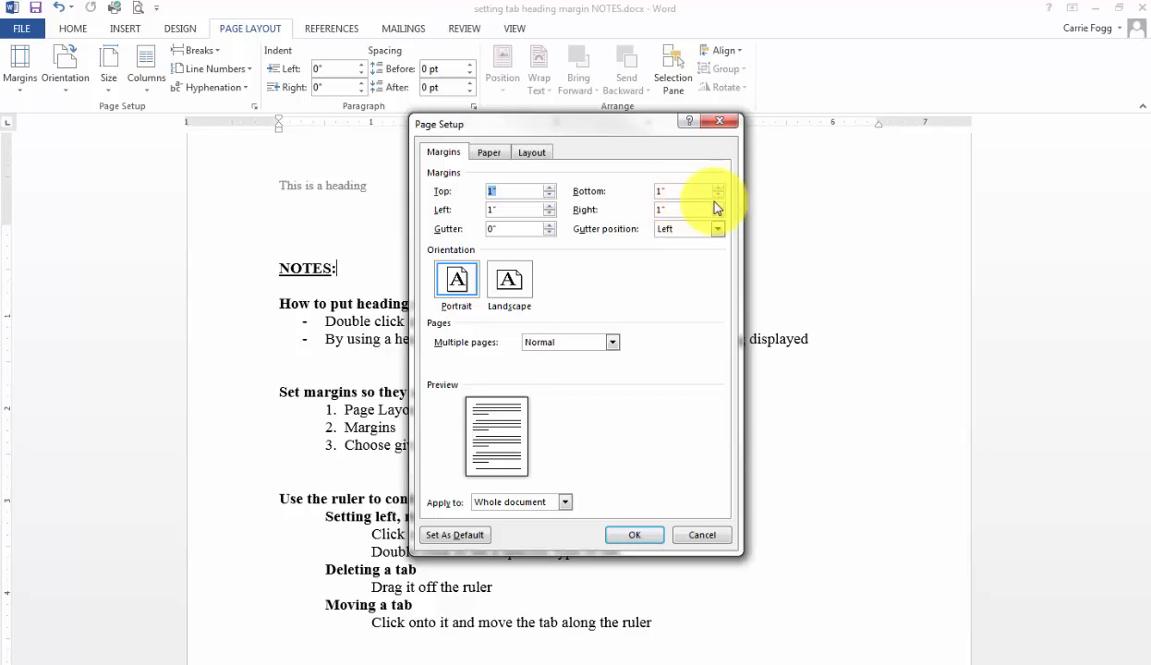
Step: Try a 0.5" bottom margin in Page Setup, then cancel to keep the original margins
{"action": "left_click", "coordinate": [719, 196]}
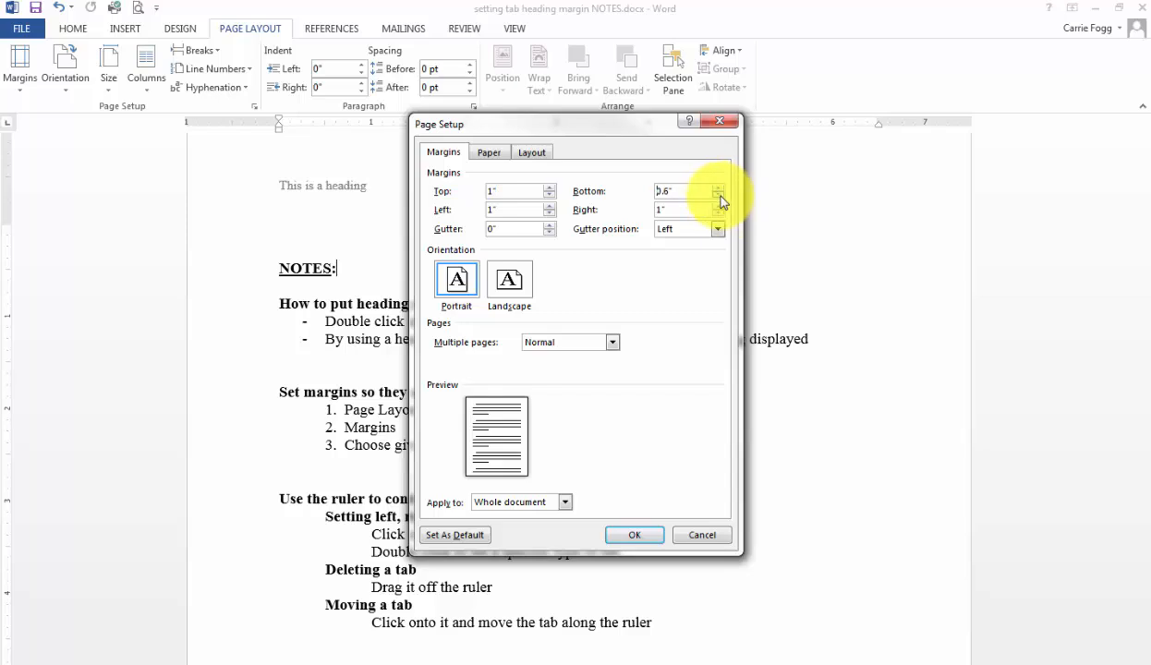
{"action": "left_click", "coordinate": [719, 196]}
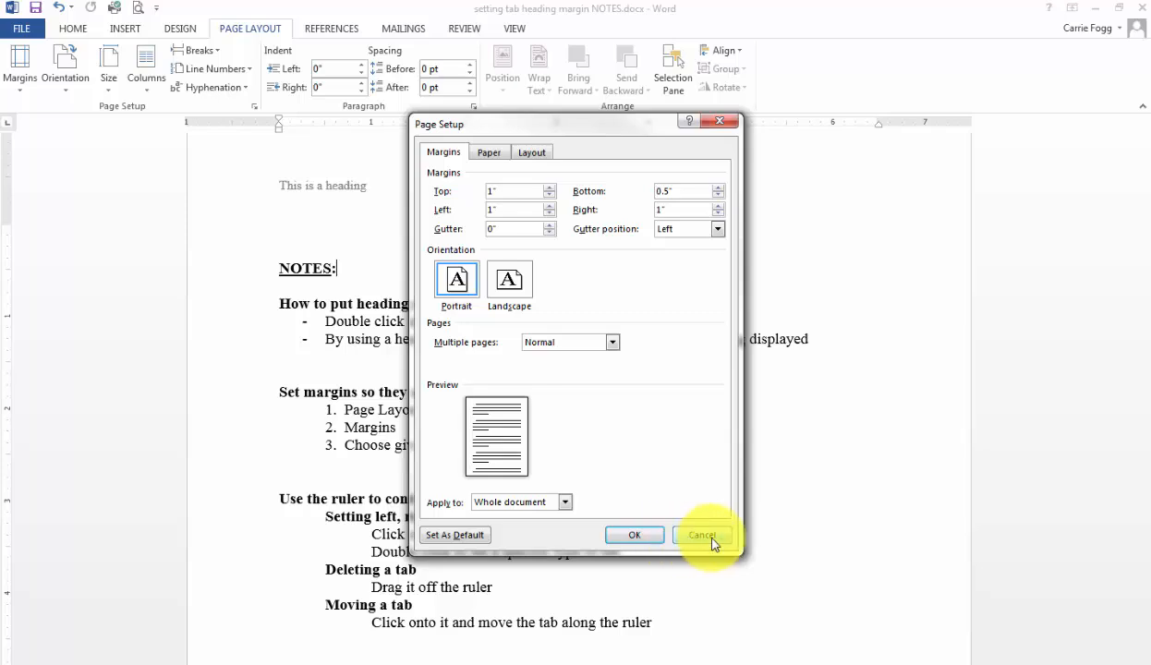
{"action": "left_click", "coordinate": [702, 536]}
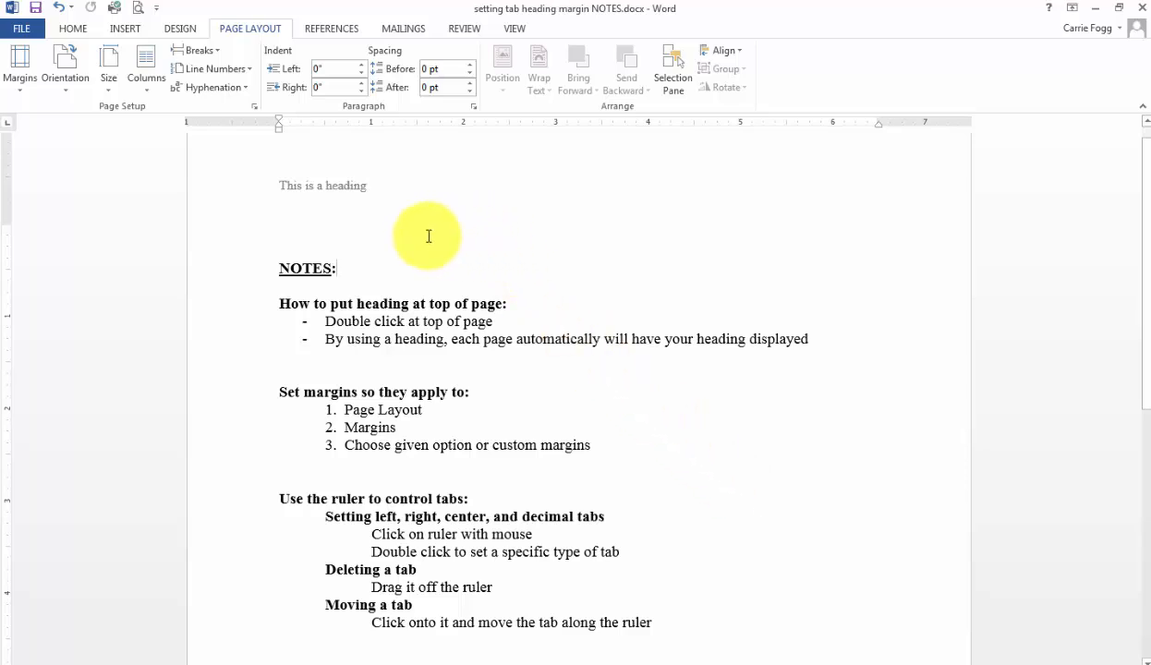
{"action": "mouse_move", "coordinate": [225, 203]}
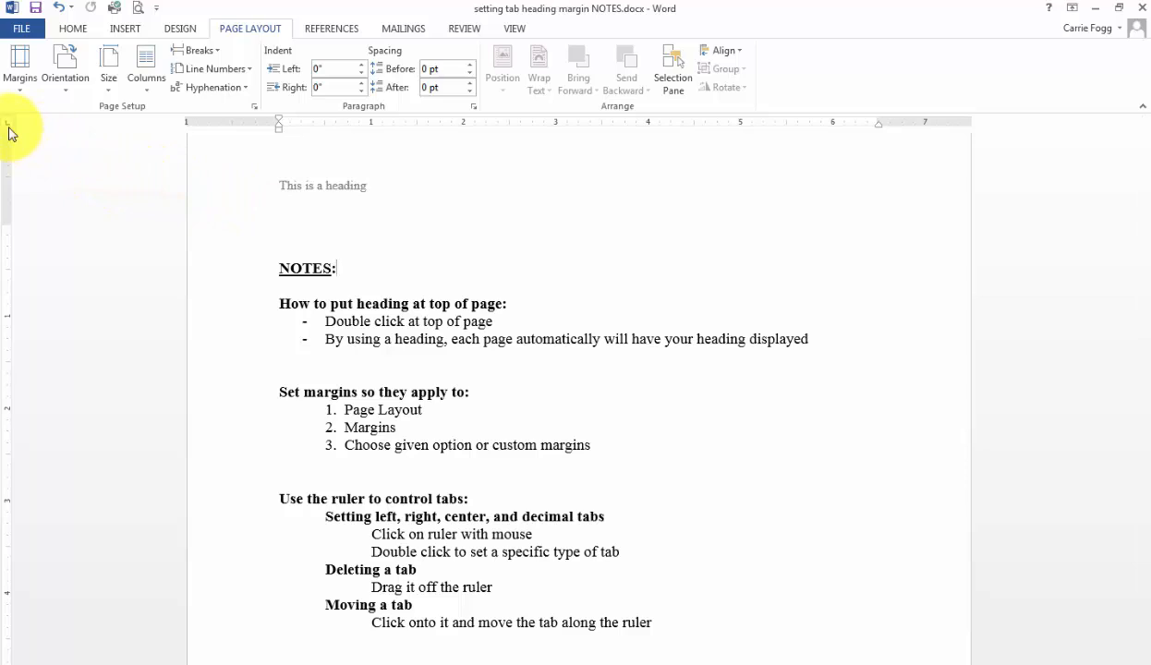
{"action": "mouse_move", "coordinate": [10, 126]}
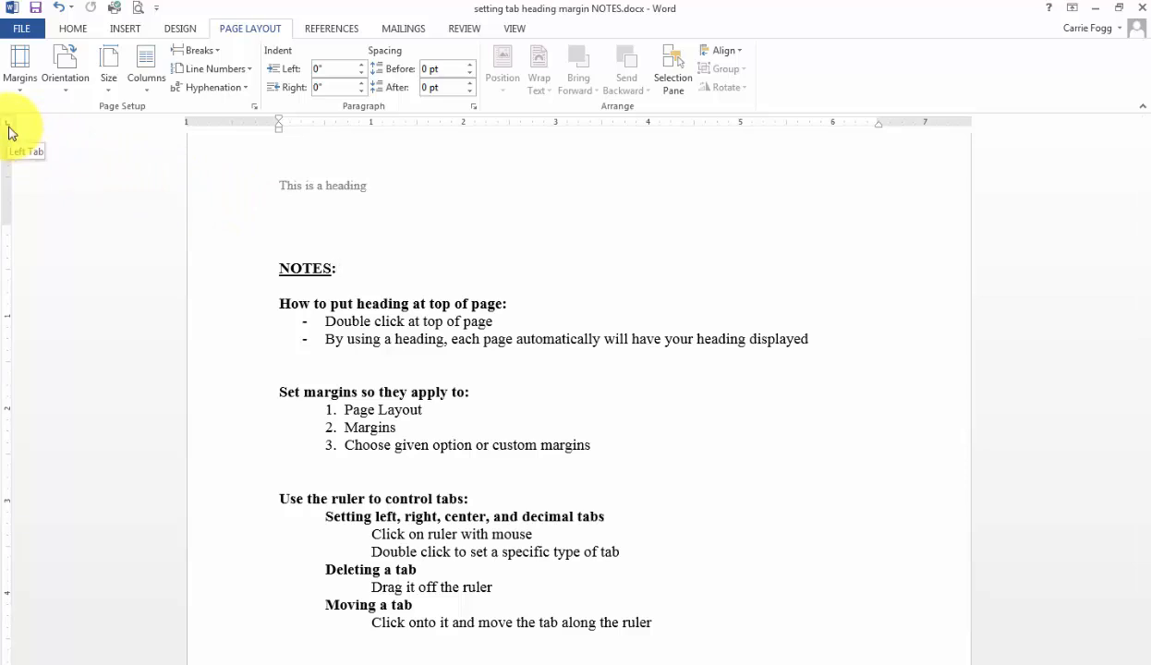
{"action": "left_click", "coordinate": [337, 267]}
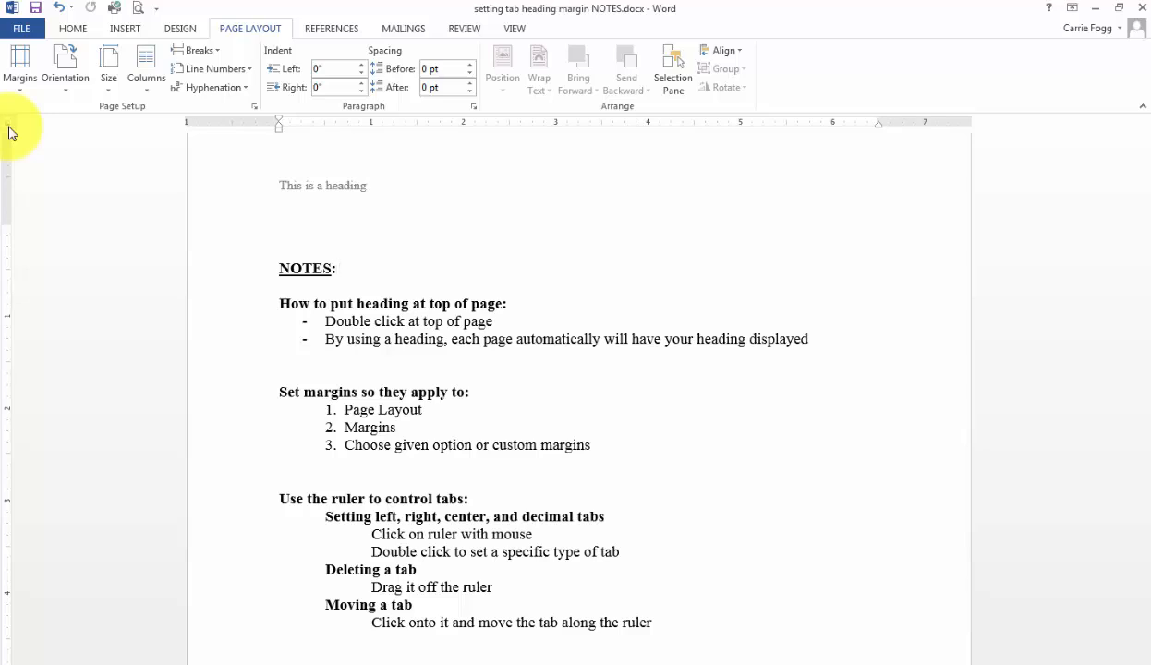
{"action": "left_click", "coordinate": [336, 268]}
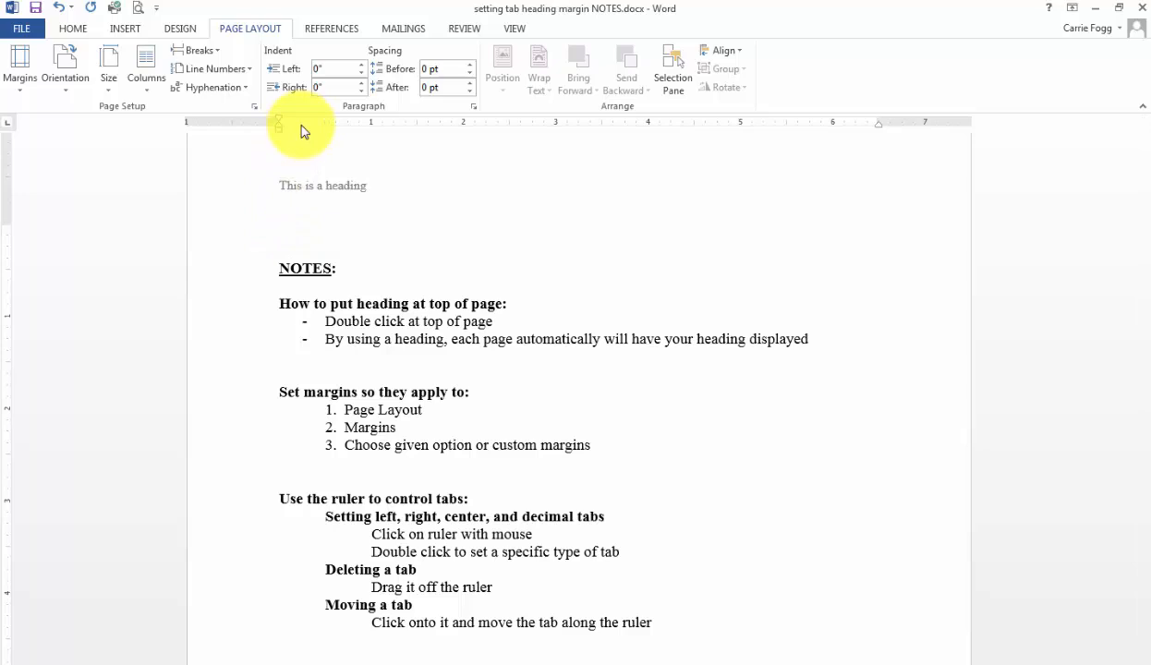
Step: Place a right-aligned tab stop near 6.5" on the blank line under the header
{"action": "left_click", "coordinate": [279, 231]}
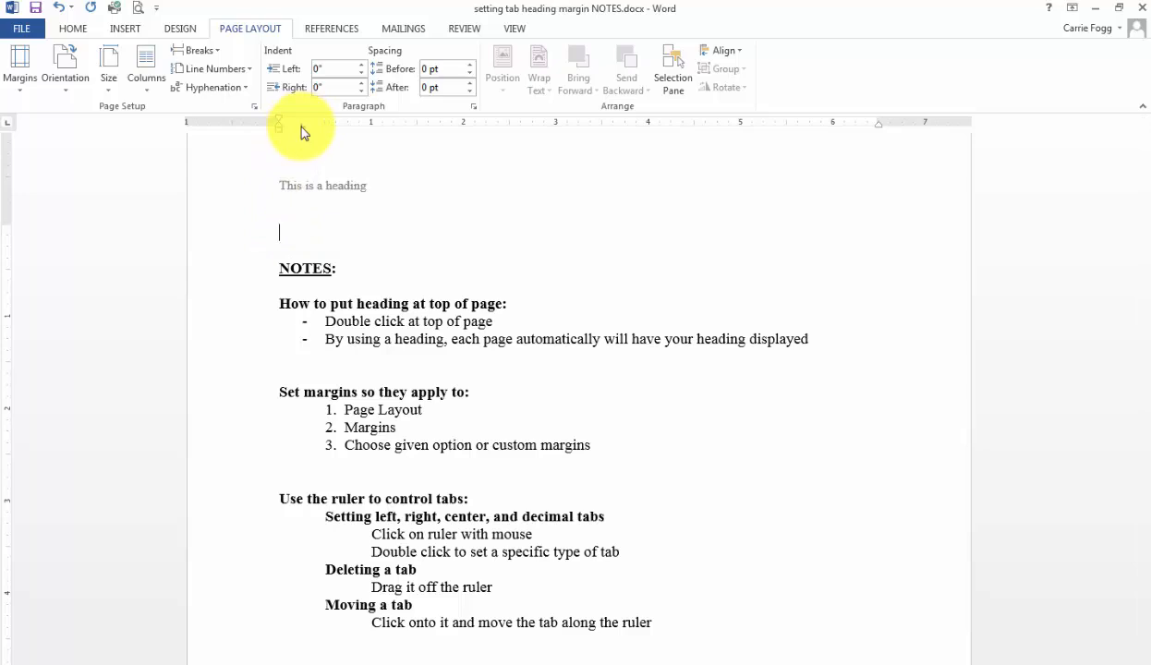
{"action": "mouse_move", "coordinate": [305, 133]}
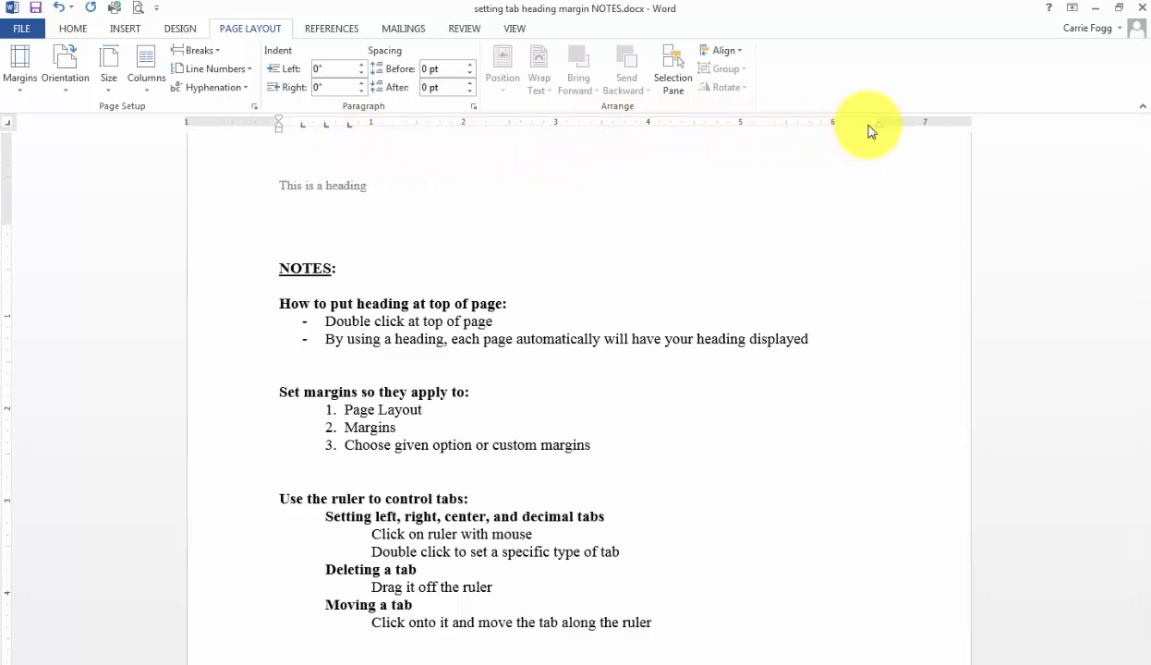
{"action": "left_click", "coordinate": [278, 231]}
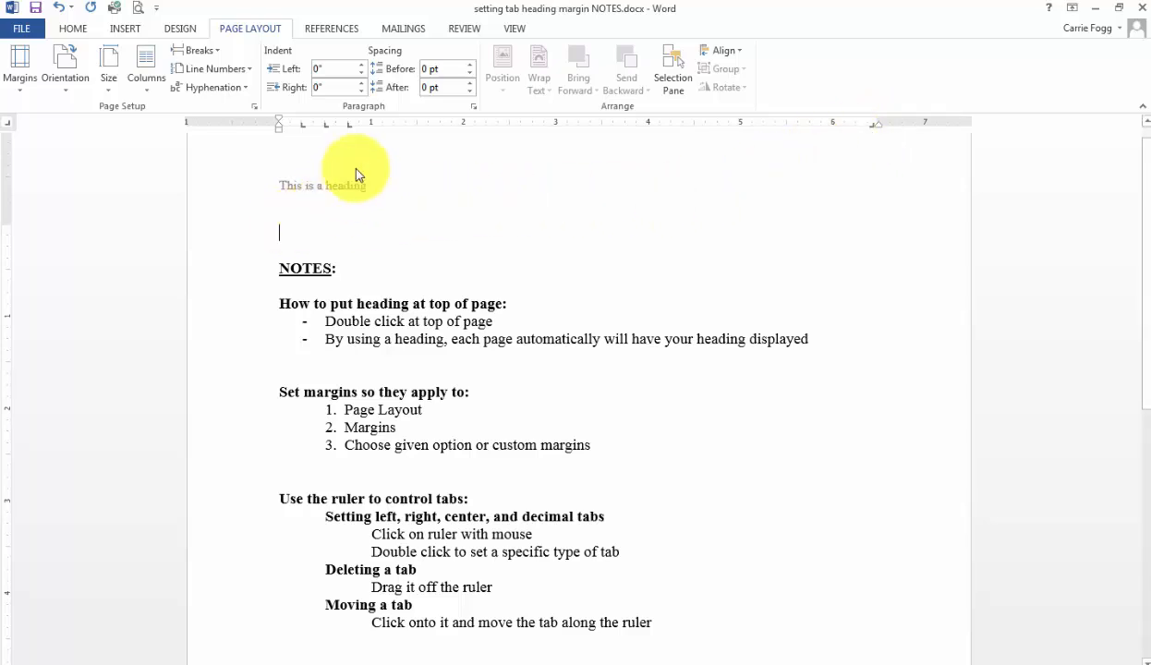
Step: Write 'HELLO GOOD DAY' with 'September 2016-present' right-aligned at the tab stop
{"action": "type", "text": "HELLO"}
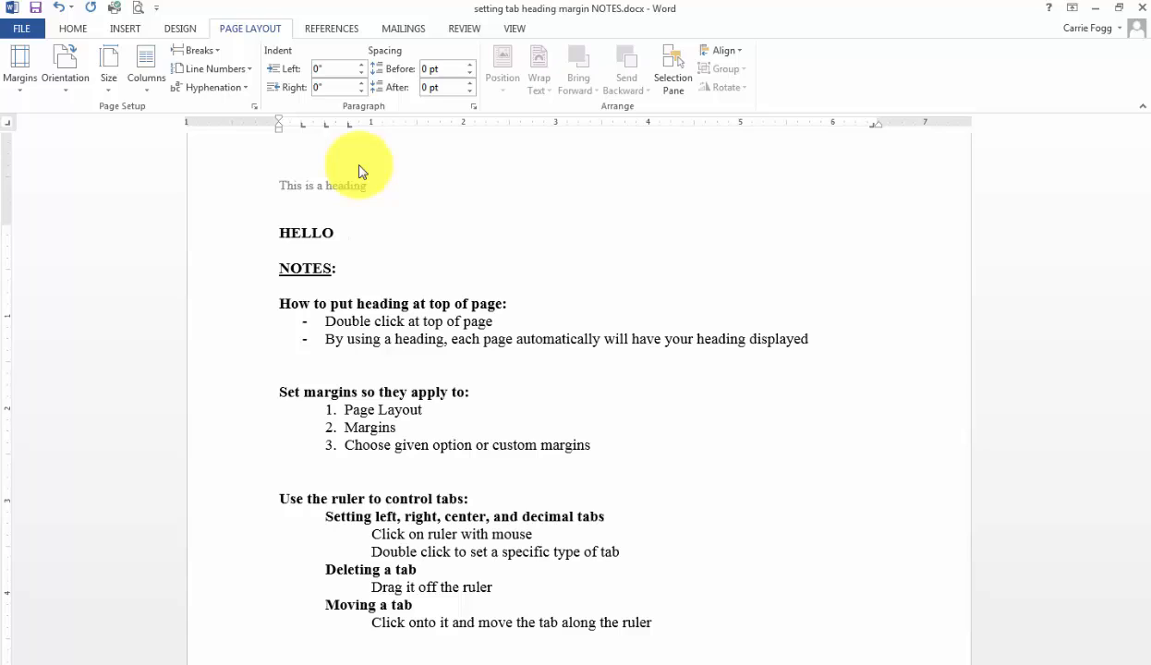
{"action": "type", "text": "GOOD"}
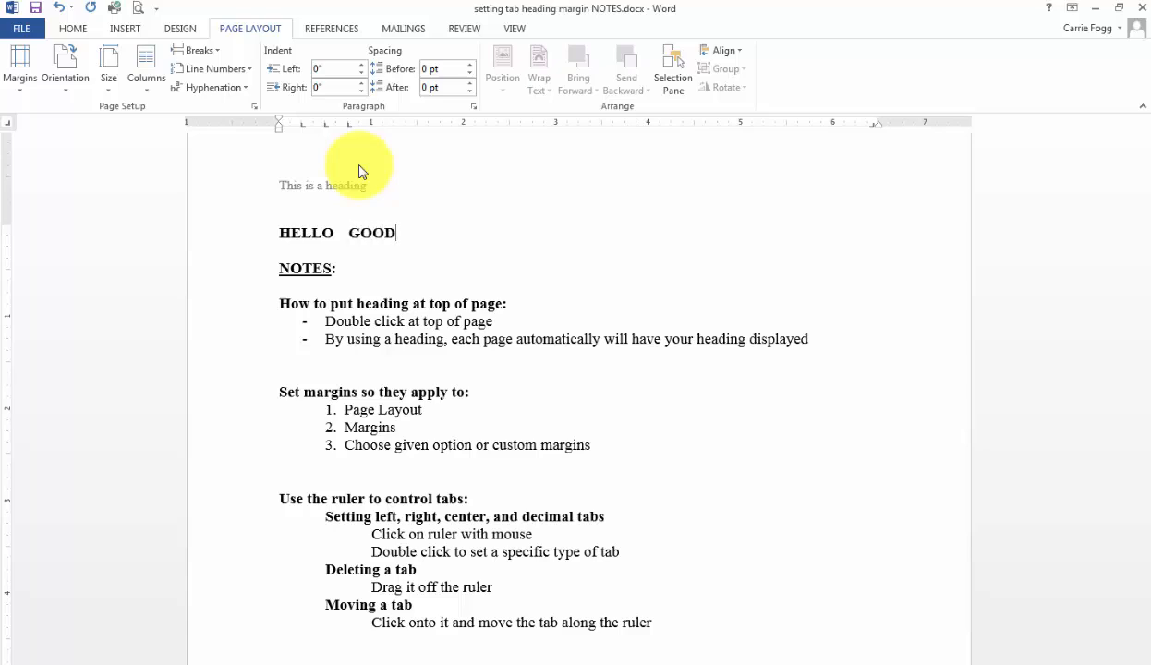
{"action": "type", "text": "DAY"}
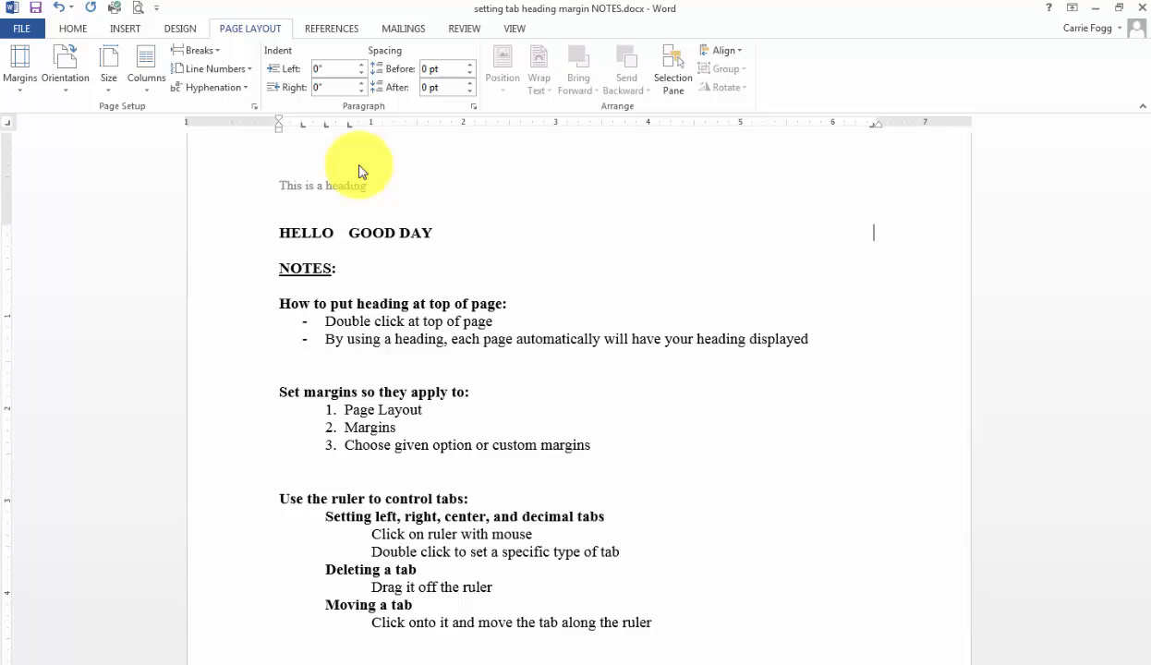
{"action": "type", "text": "sEP"}
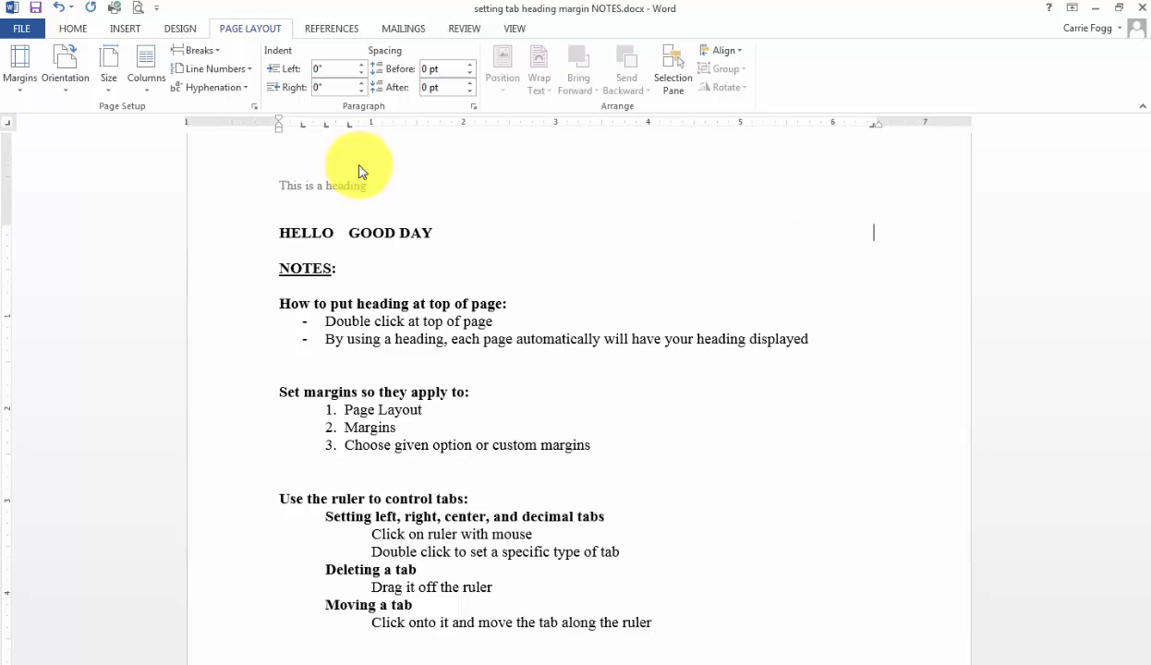
{"action": "type", "text": "September 2016"}
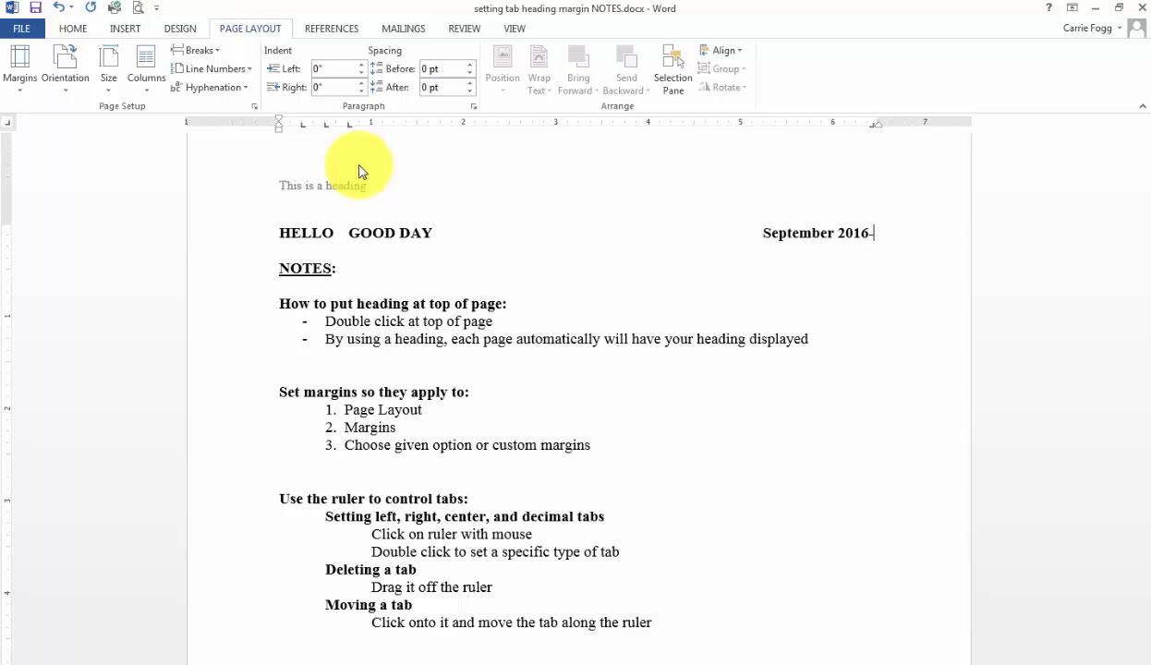
{"action": "type", "text": "-presnt"}
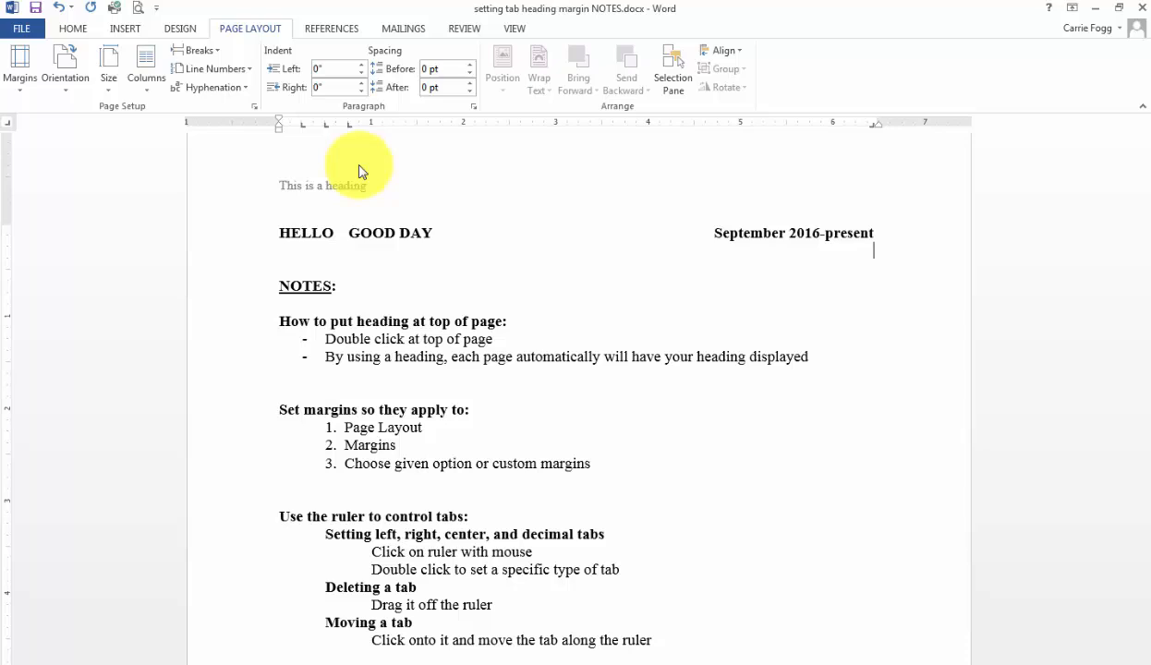
Step: Add 'October 2015-July 2016' right-aligned on the next line and end at the dates
{"action": "type", "text": "Octoe"}
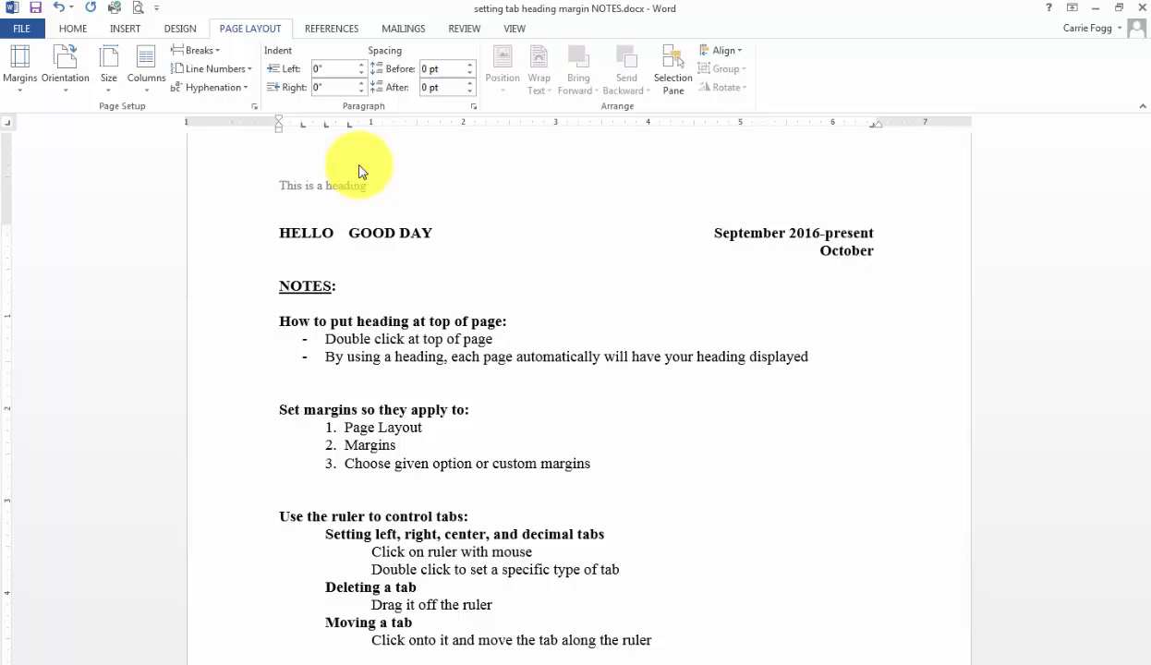
{"action": "type", "text": "2015-July 2016"}
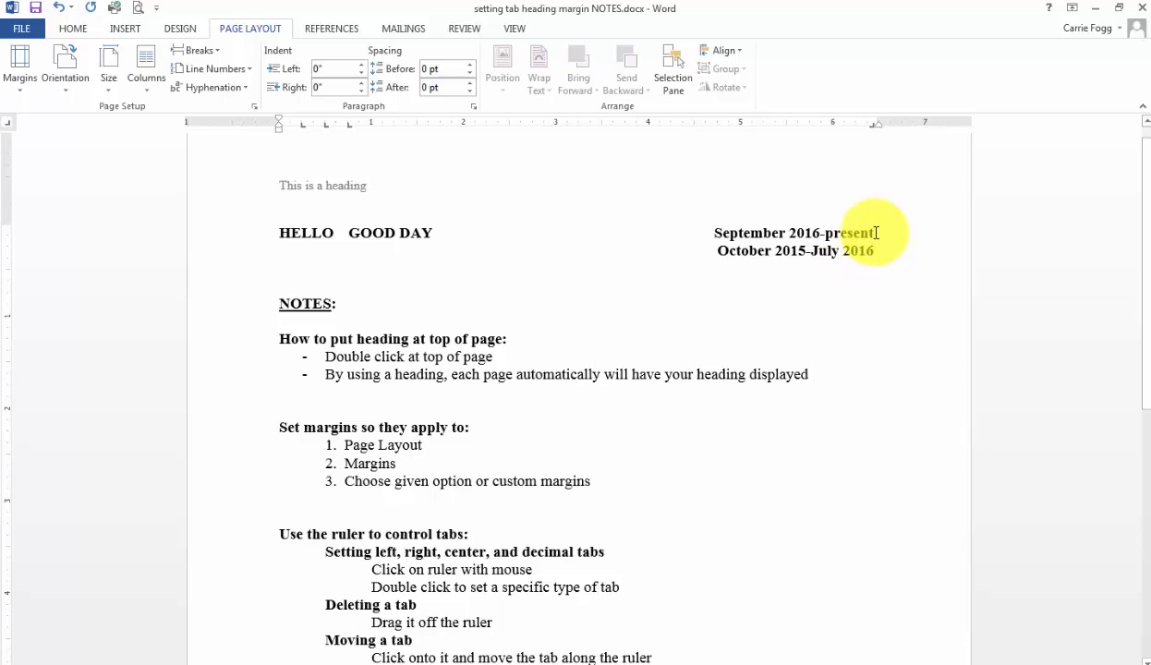
{"action": "left_click", "coordinate": [281, 268]}
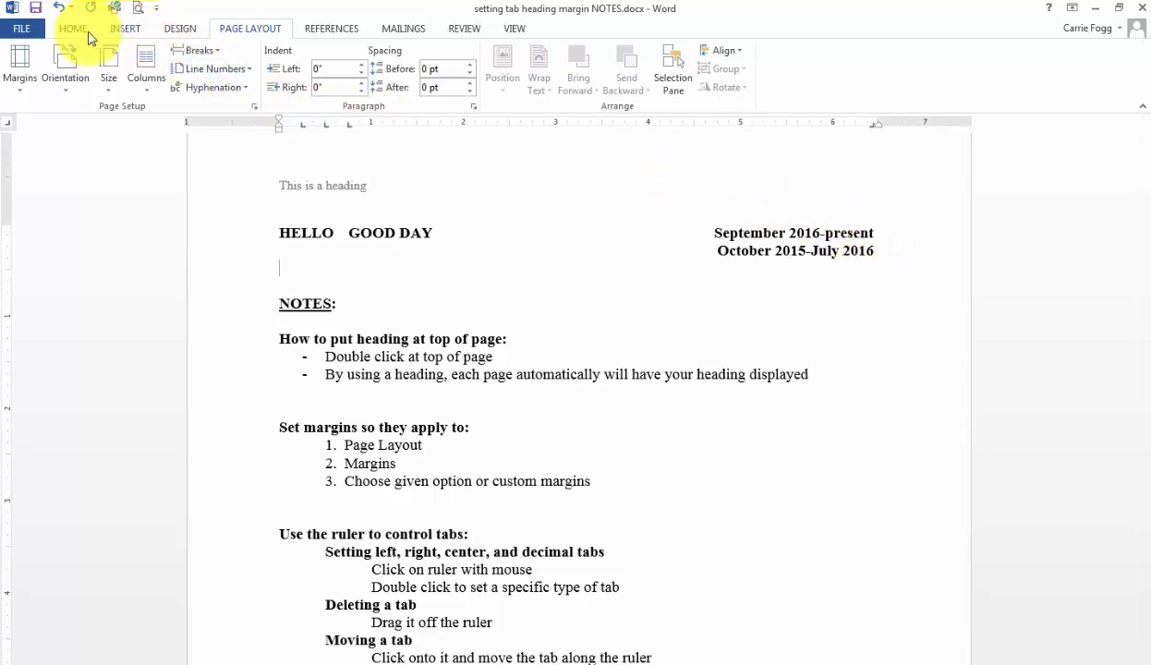
Step: Apply the No Spacing style to the HELLO GOOD DAY and dates lines
{"action": "left_click", "coordinate": [74, 28]}
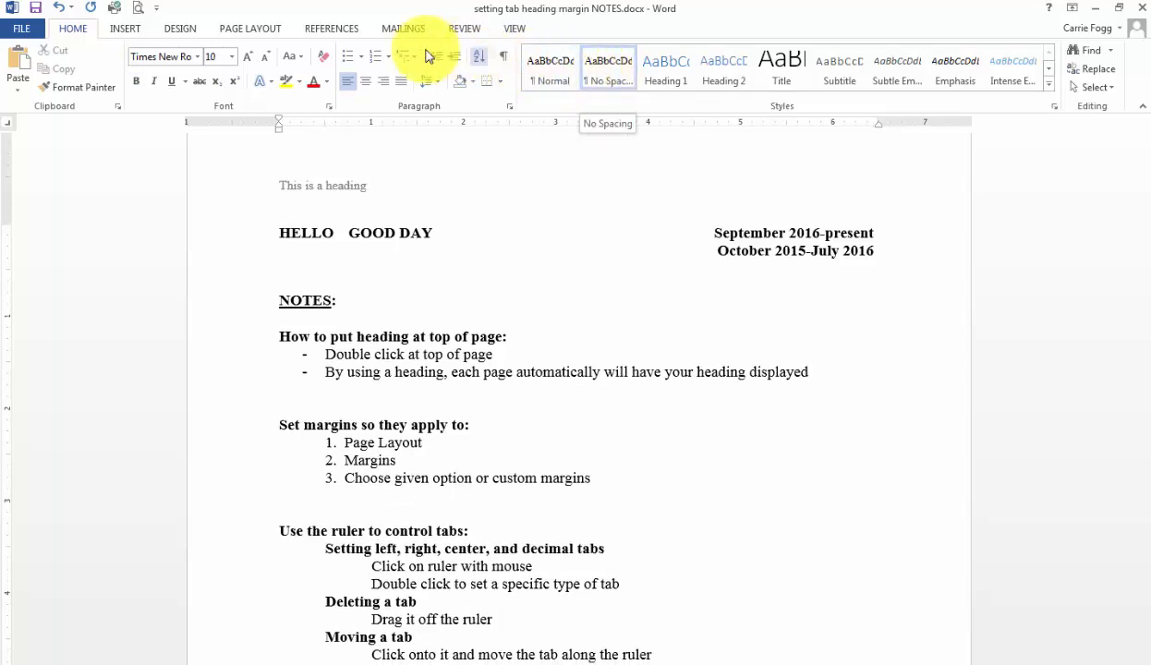
{"action": "mouse_move", "coordinate": [215, 55]}
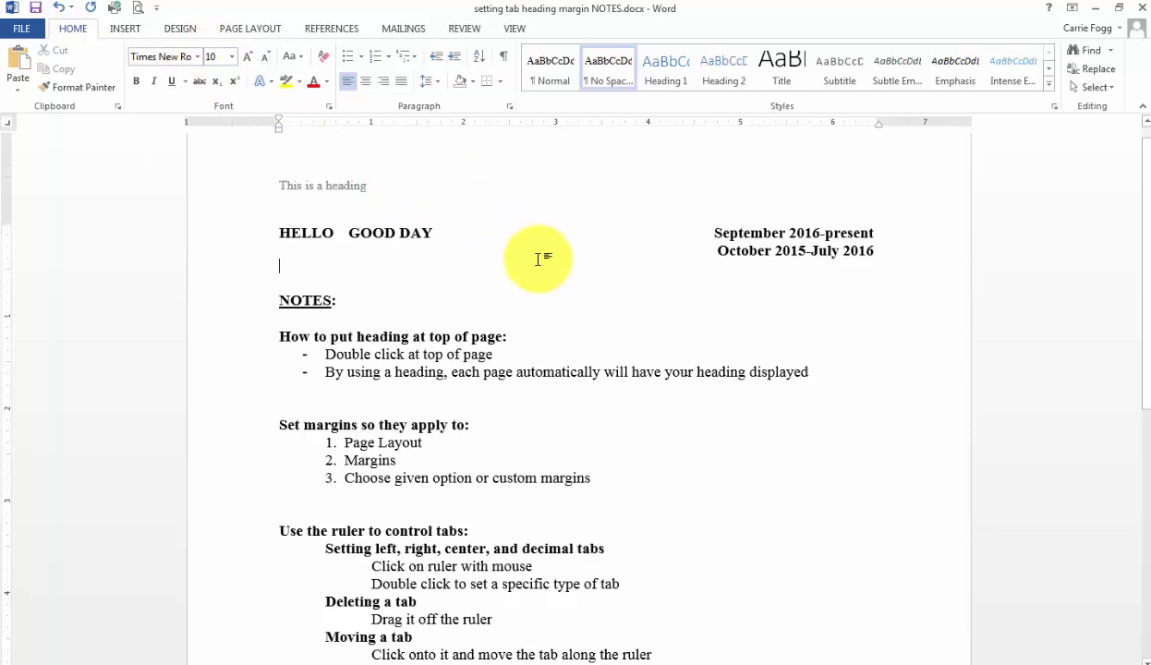
{"action": "mouse_move", "coordinate": [606, 65]}
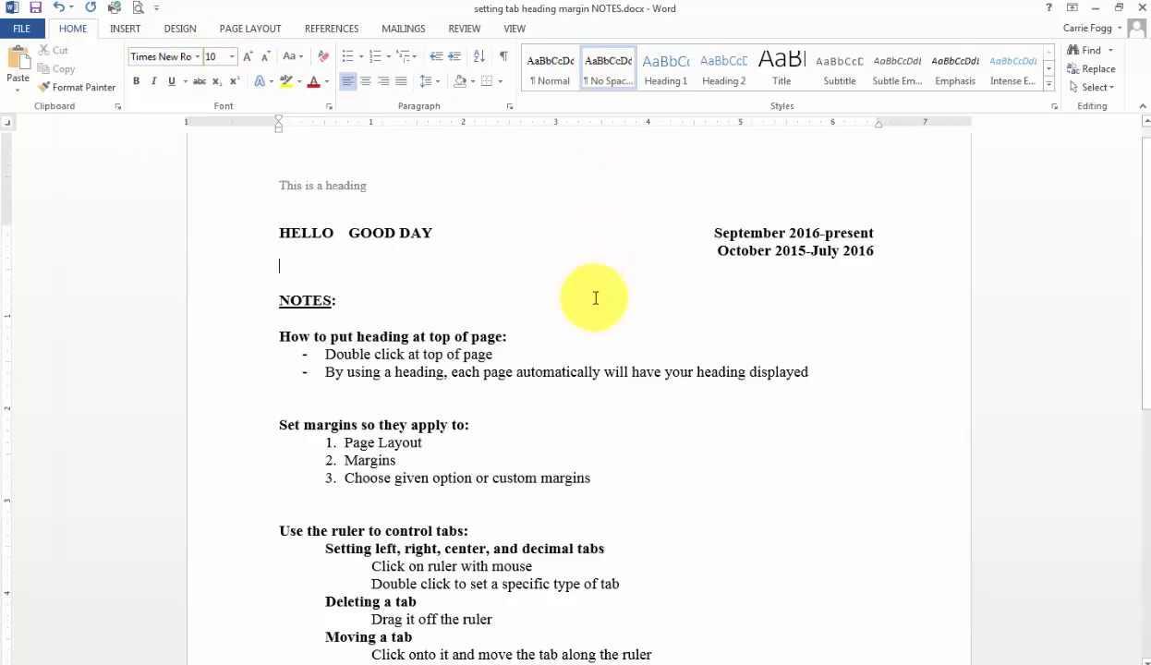
{"action": "mouse_move", "coordinate": [591, 296]}
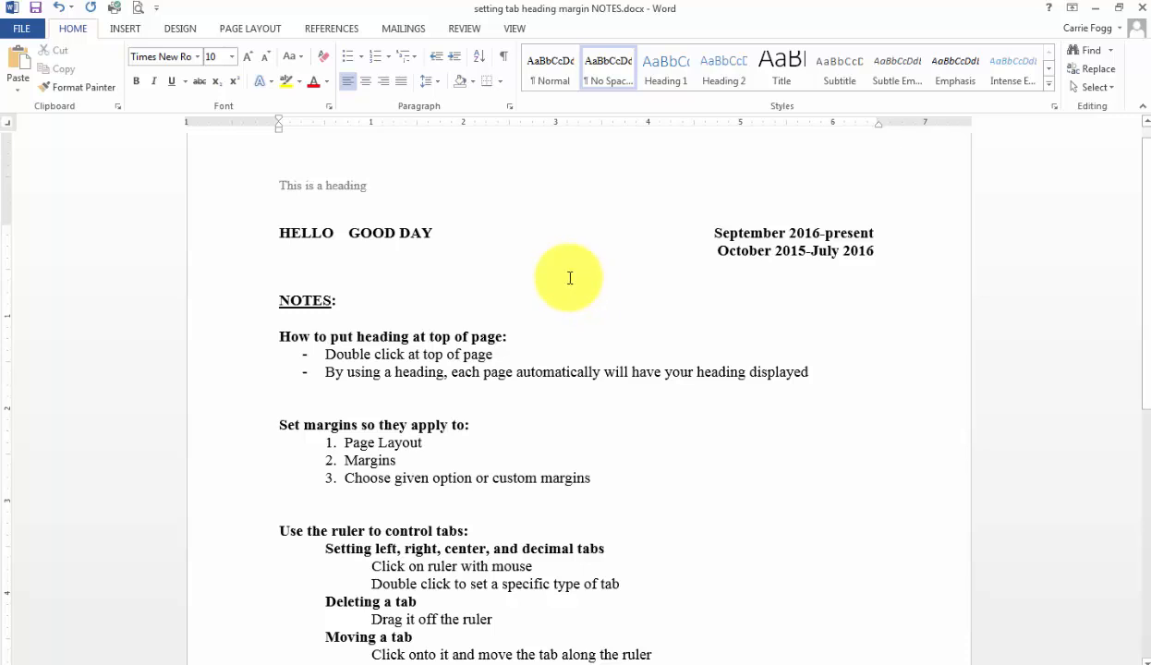
{"action": "left_click", "coordinate": [281, 266]}
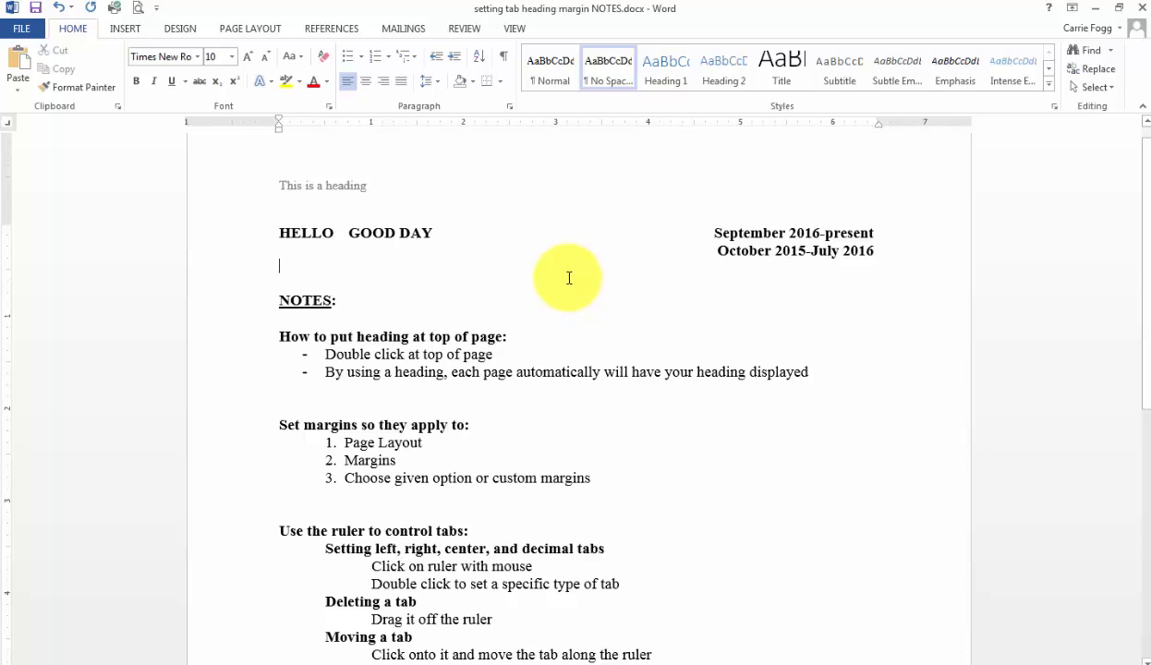